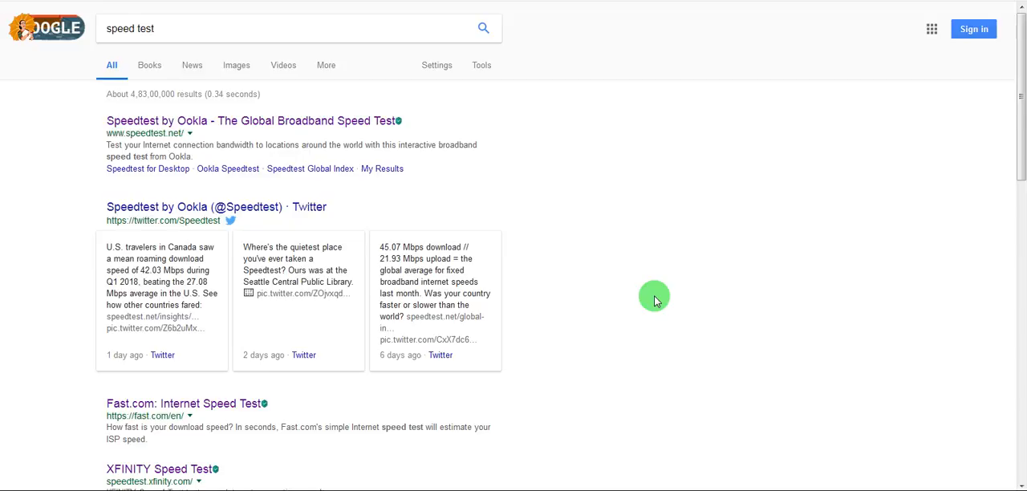
mouse_move(622, 287)
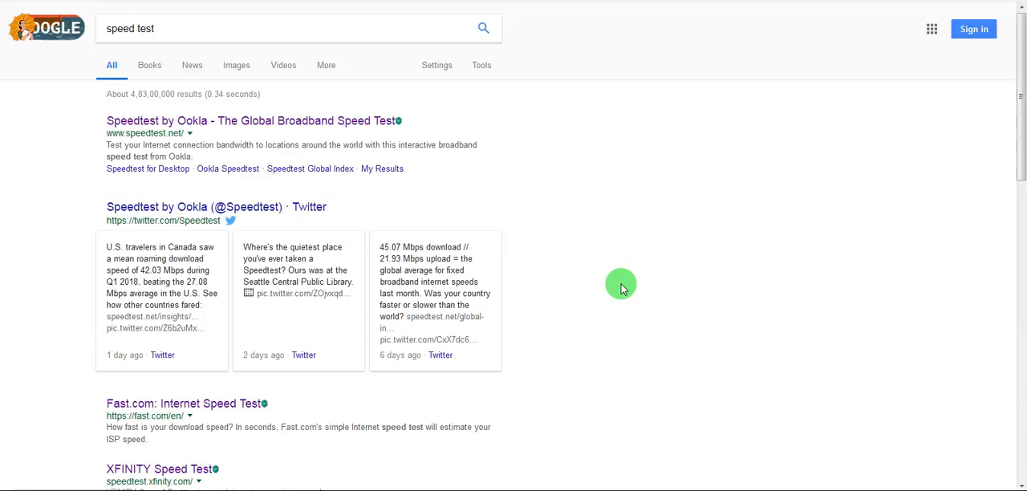
mouse_move(580, 177)
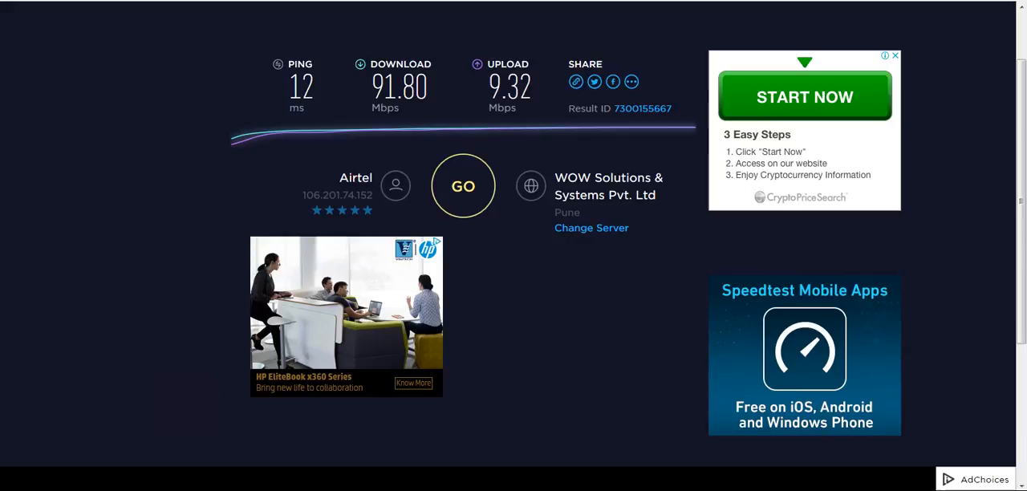
Return to the speed test results and run Fast.com, measuring 83 Mbps.
click(463, 185)
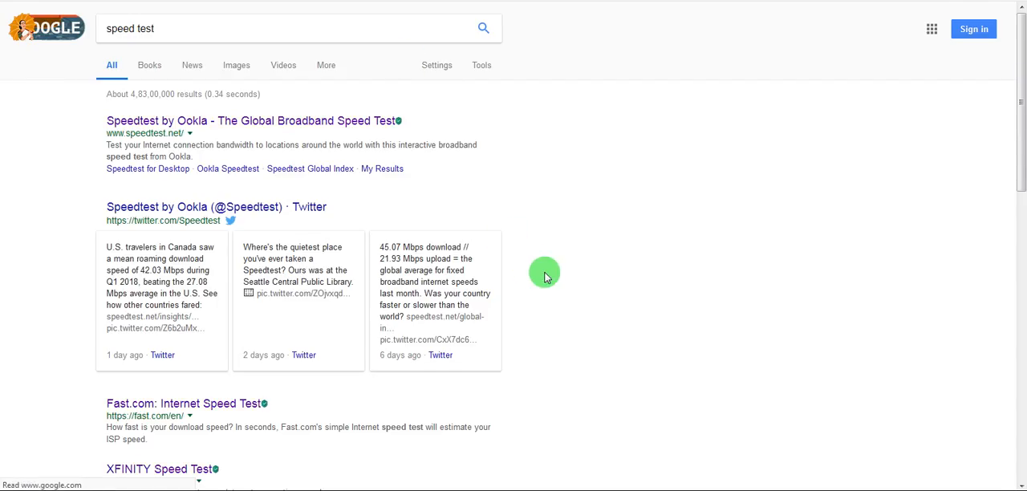
scroll(down, 3)
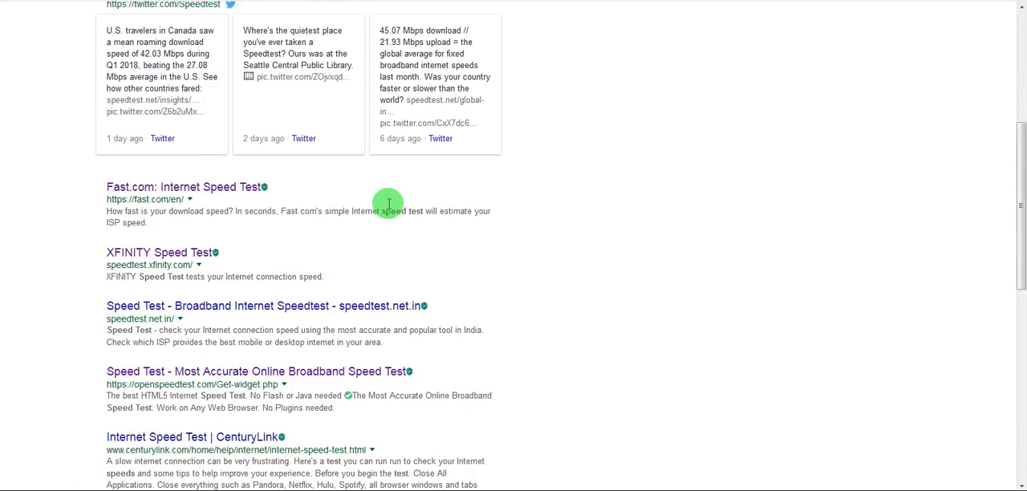
mouse_move(221, 191)
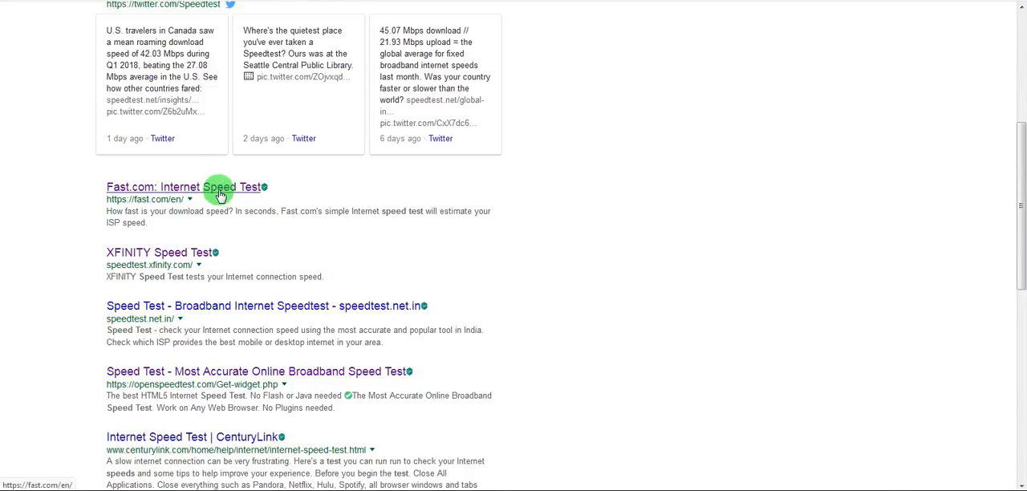
click(185, 186)
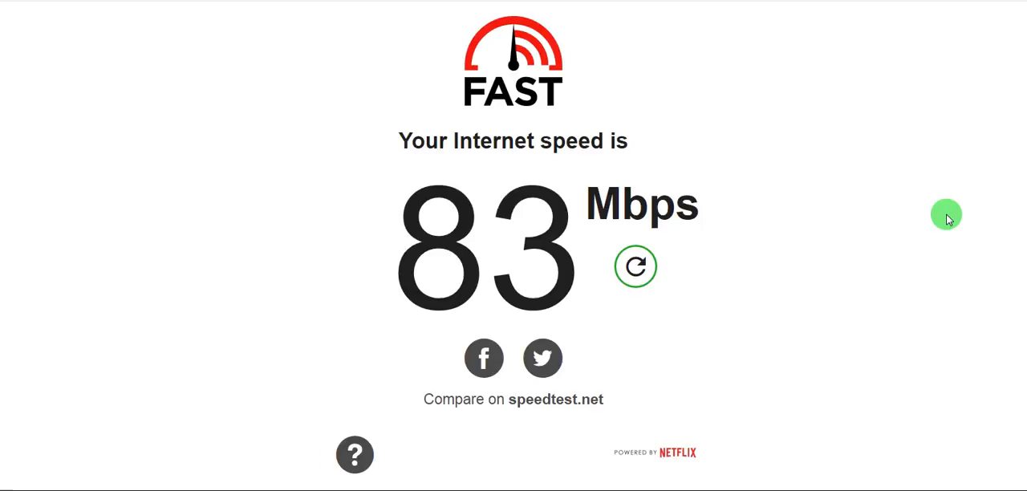
mouse_move(941, 218)
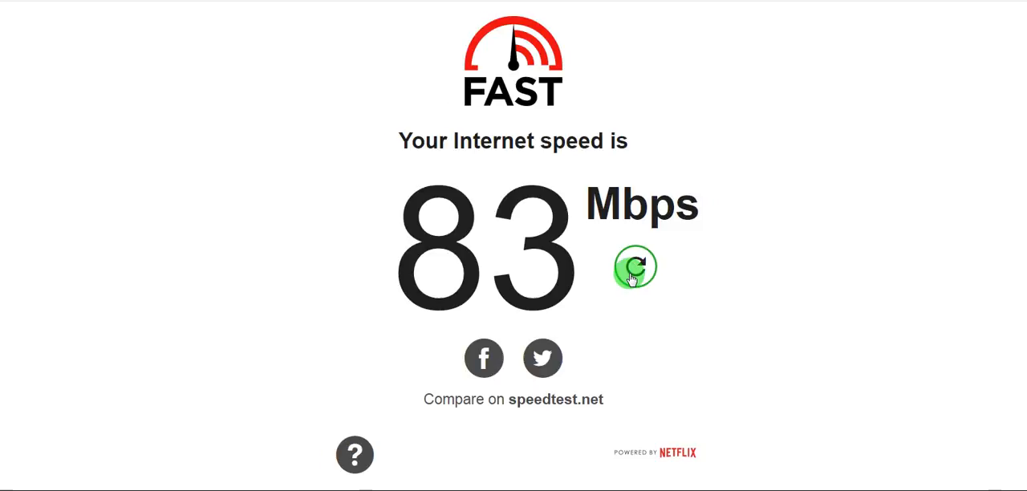
Rerun the Fast.com test, now reporting 77 Mbps.
click(636, 267)
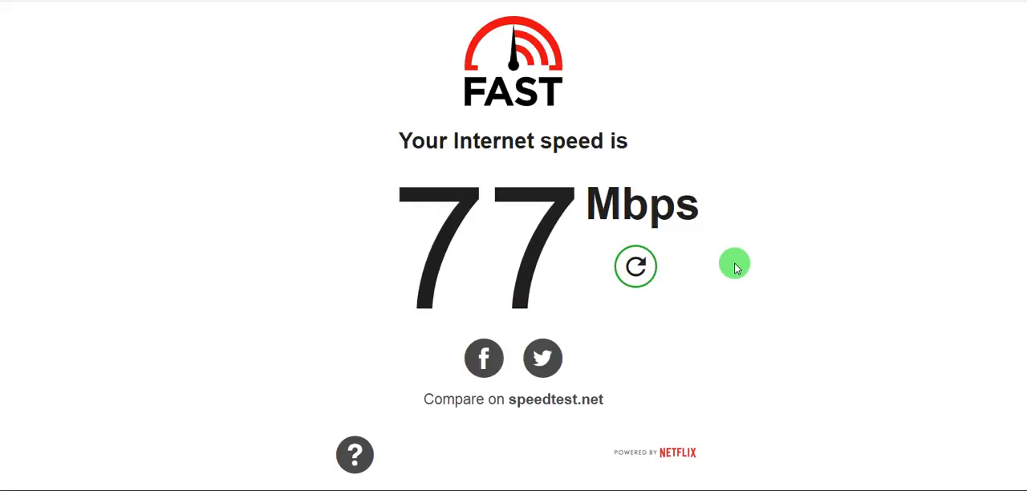
mouse_move(733, 299)
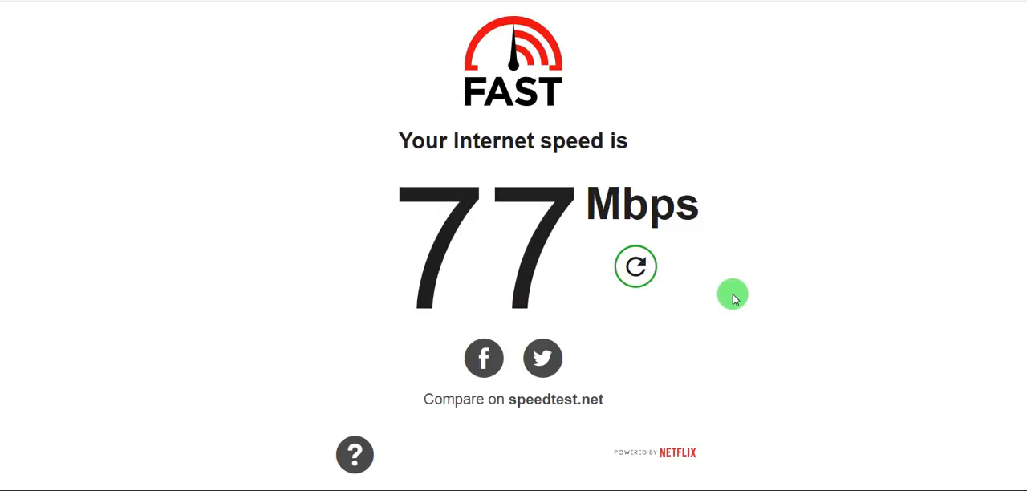
mouse_move(378, 218)
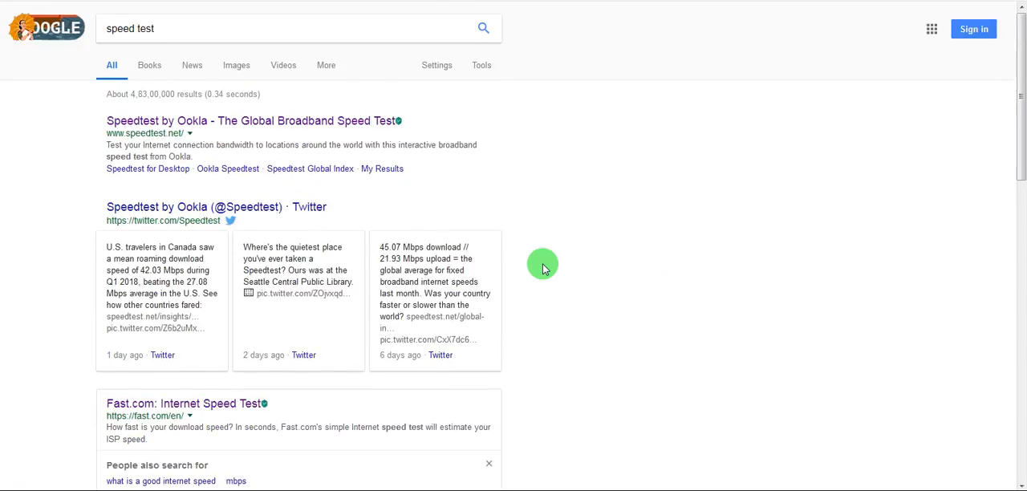
Scroll the speed test results down to the XFINITY Speed Test listing.
scroll(down, 3)
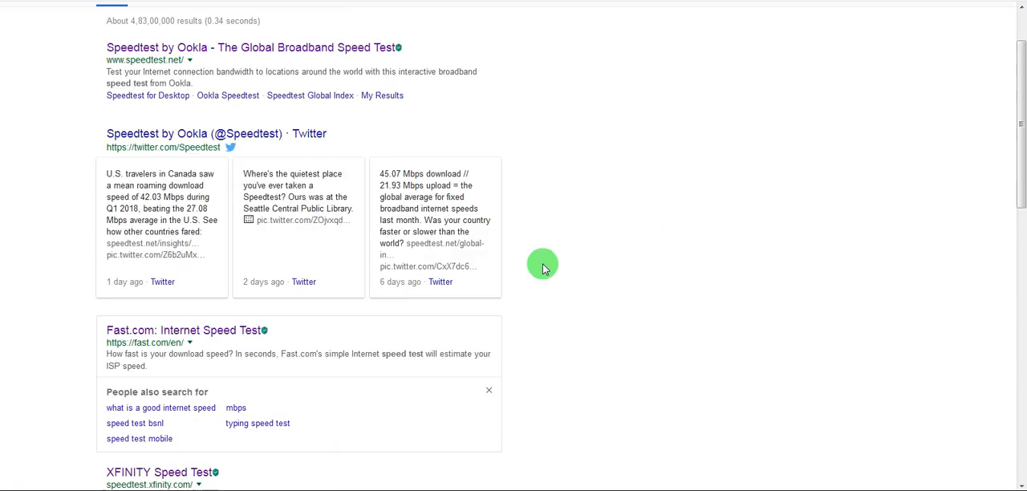
scroll(down, 3)
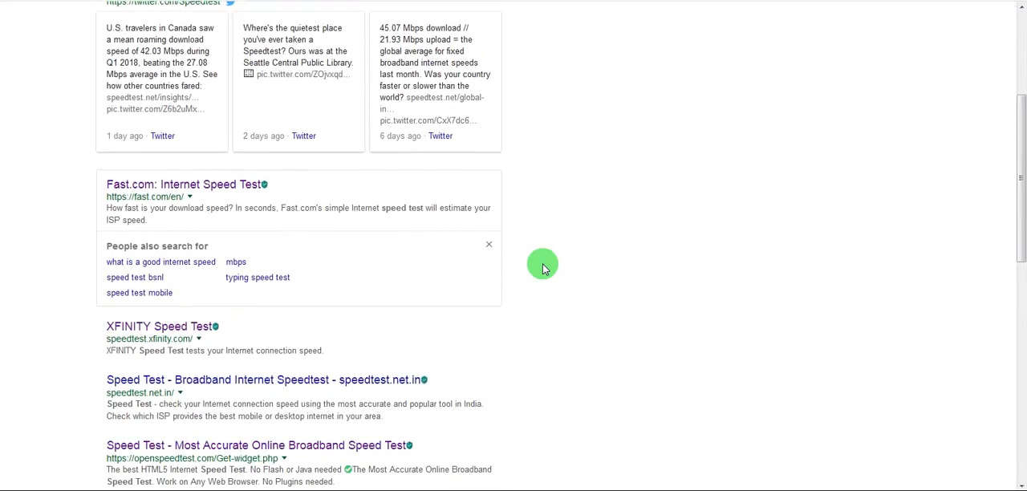
scroll(down, 3)
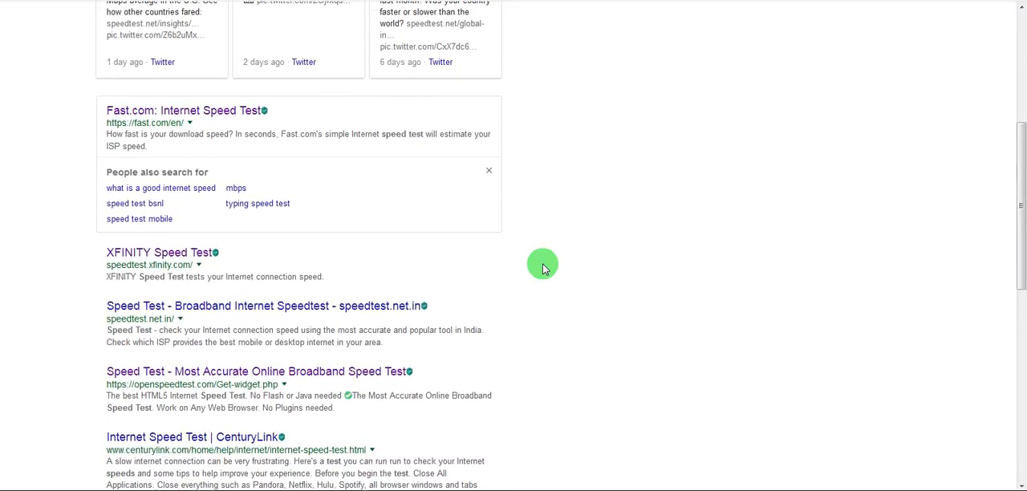
mouse_move(214, 263)
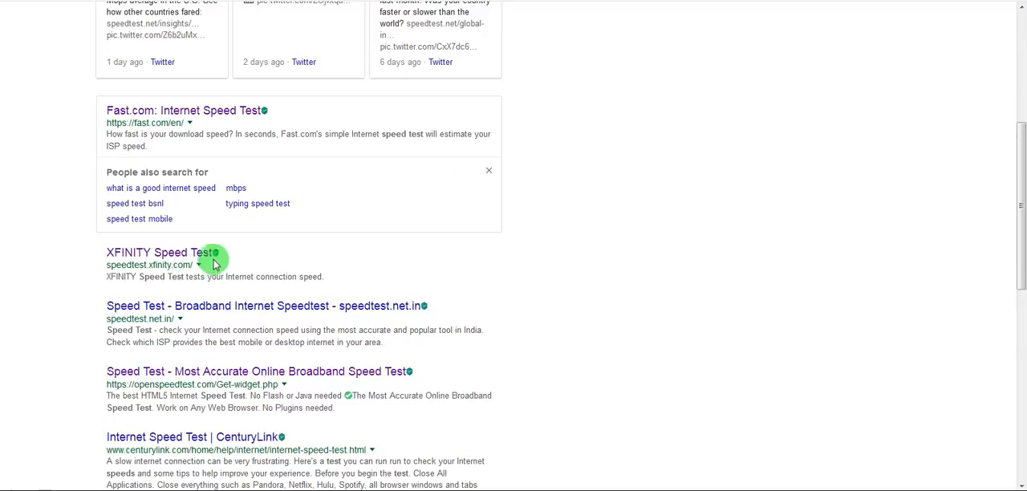
mouse_move(185, 257)
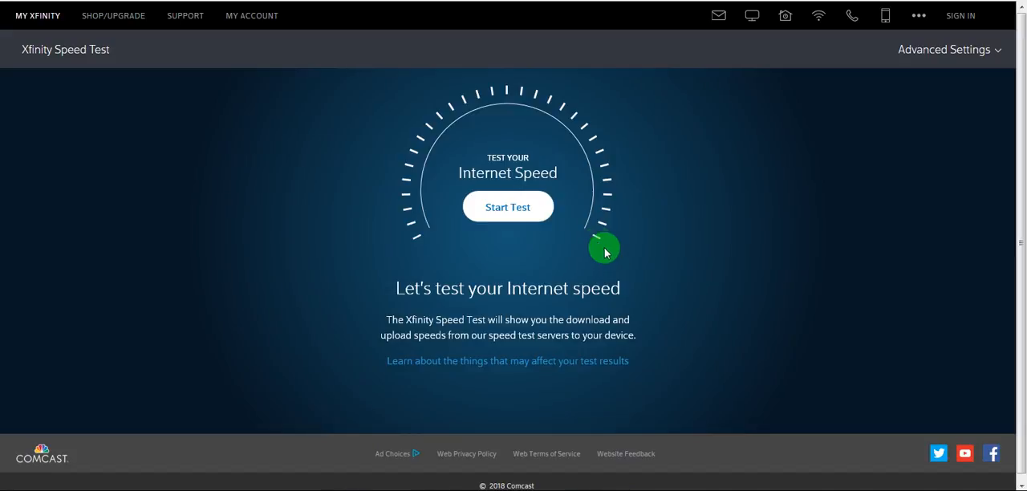
Run the Xfinity test: 44.0 Mbps down, 9.9 Mbps up, 276 ms latency.
click(507, 206)
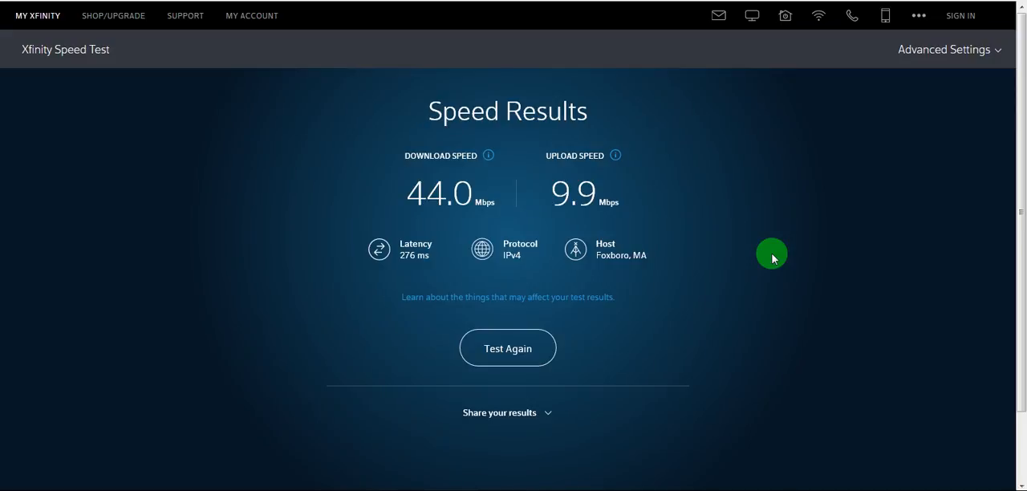
mouse_move(614, 357)
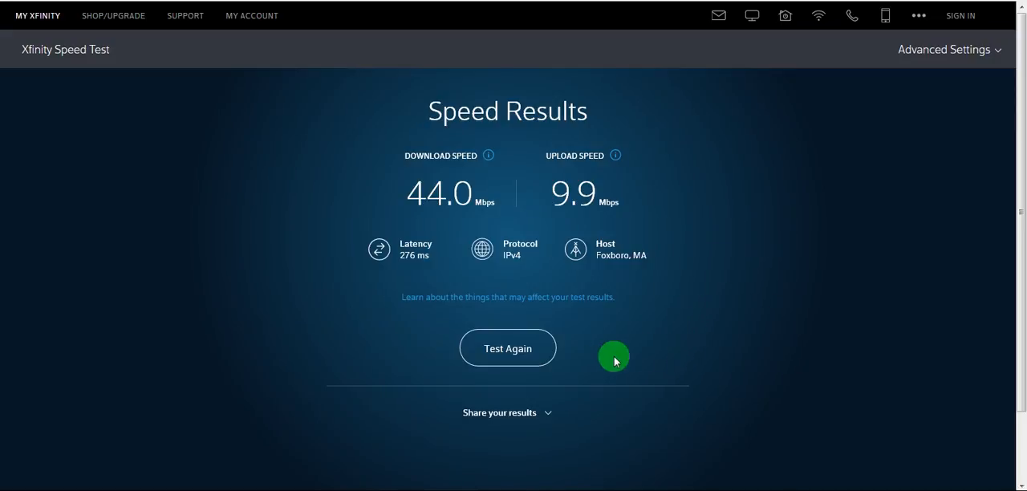
Run the Xfinity Speed Test again for a second measurement.
click(507, 348)
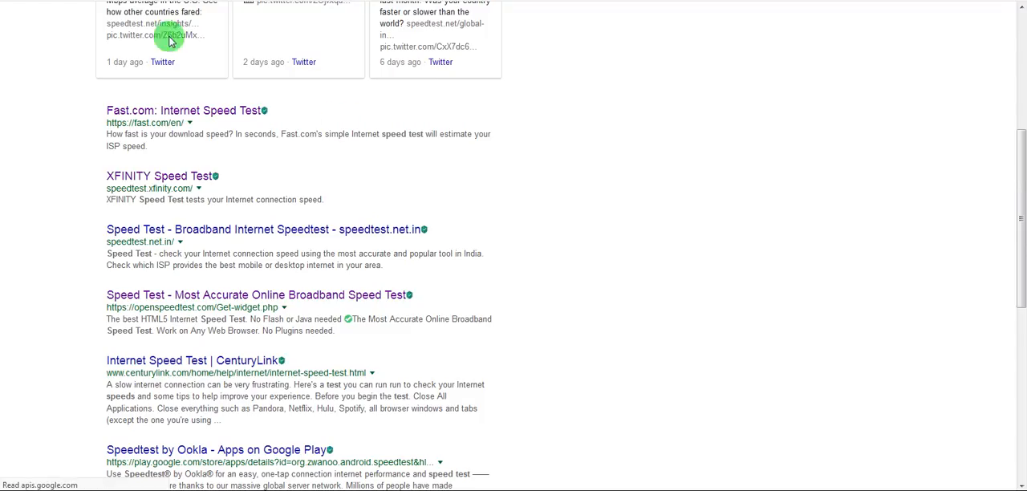
Scroll the results and open the openspeedtest.com 'Most Accurate Online Broadband Speed Test' link.
scroll(down, 3)
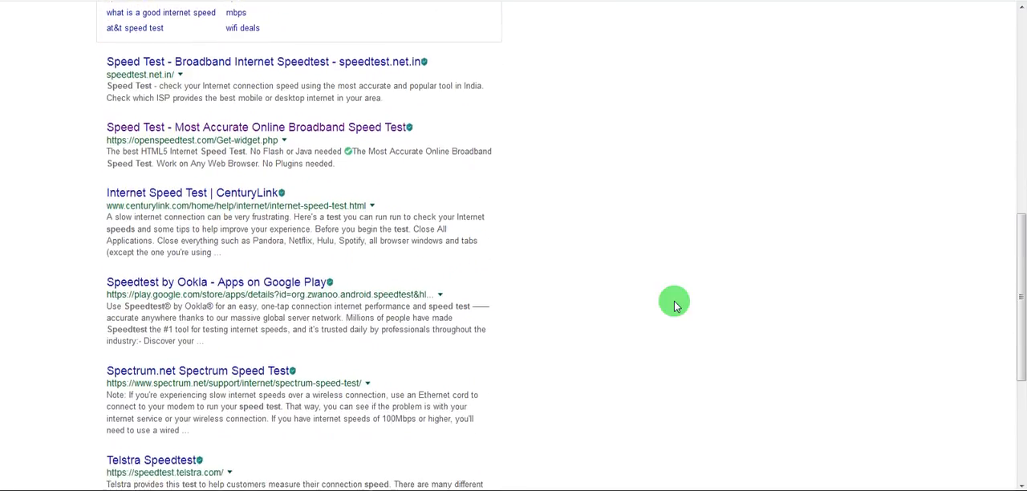
scroll(down, 3)
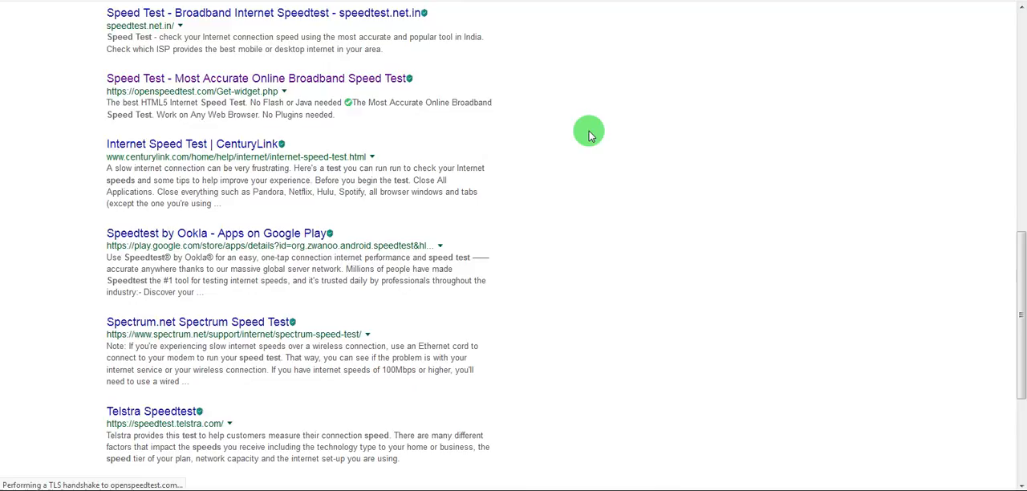
click(258, 78)
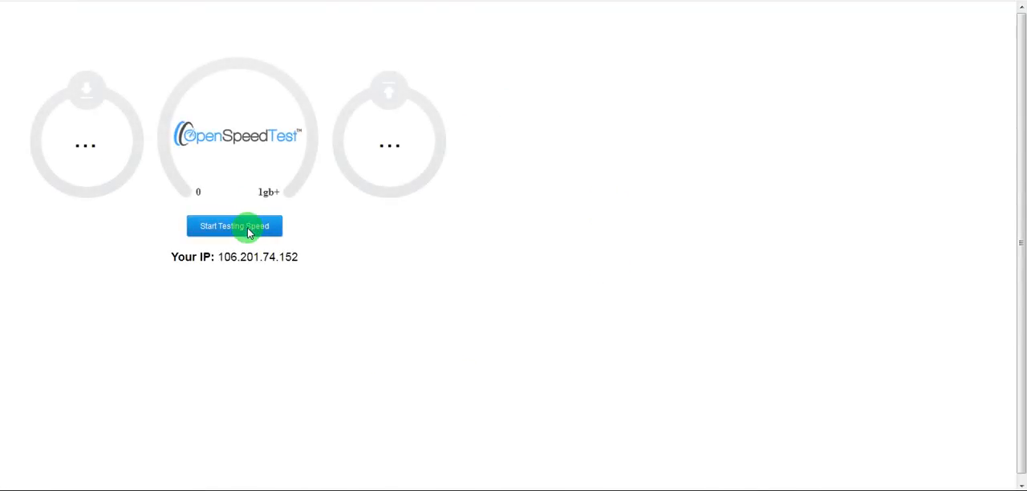
Start the OpenSpeedTest measurement and let it measure download speed.
click(234, 225)
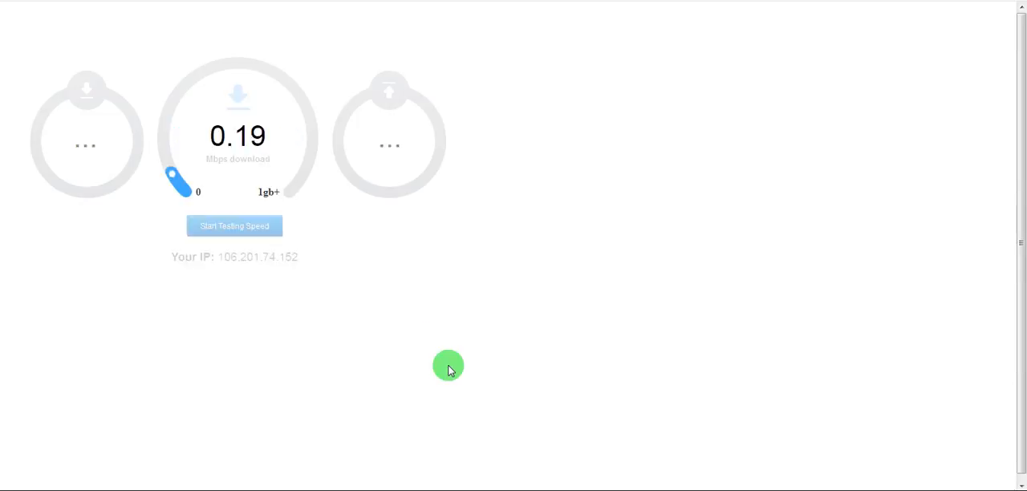
click(234, 226)
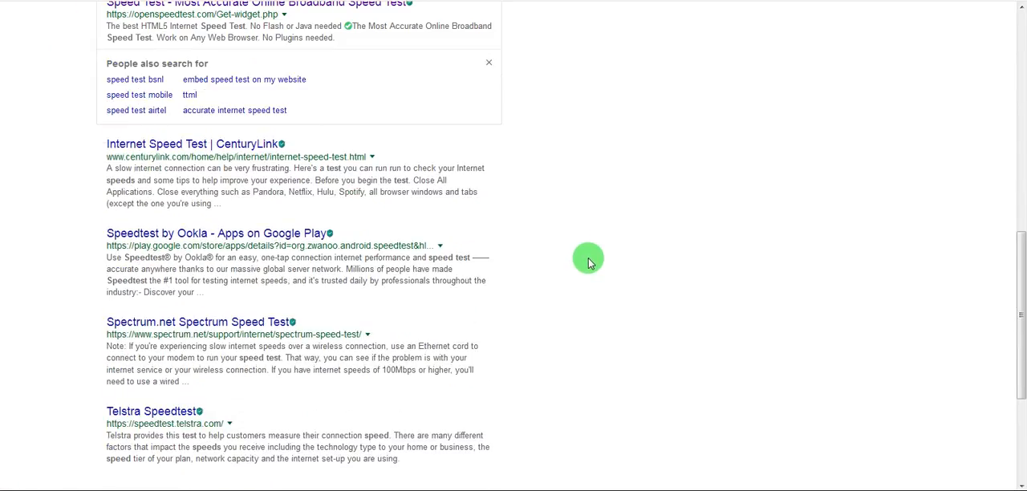
Scroll to the bottom of the results and open the Telstra Speedtest link.
scroll(down, 3)
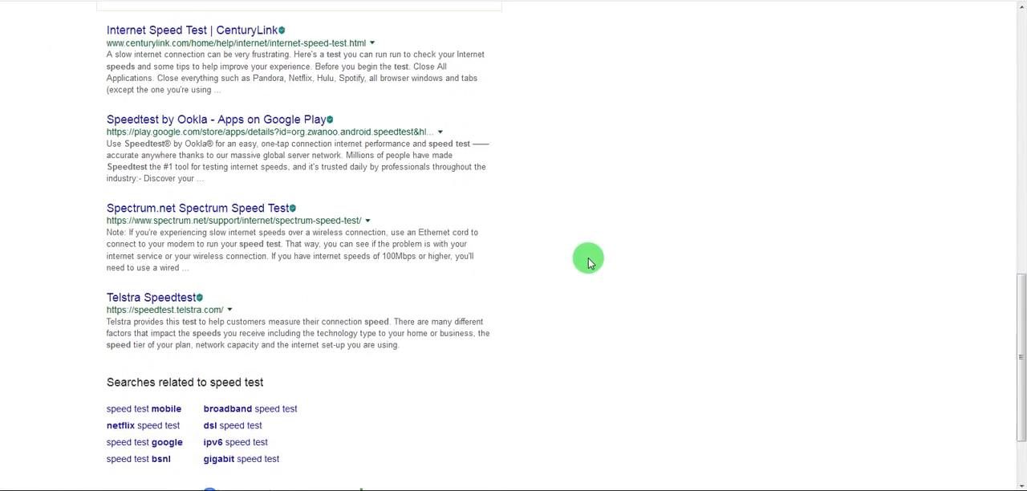
scroll(down, 3)
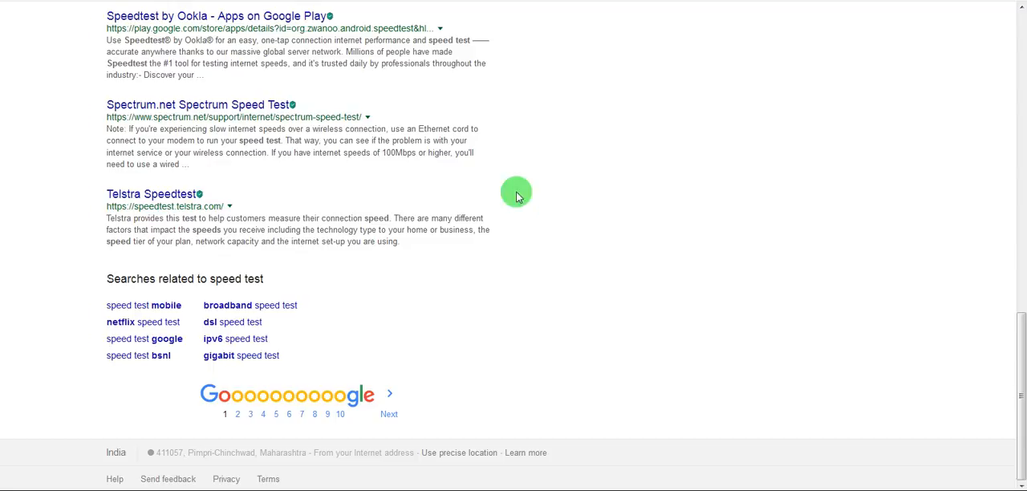
mouse_move(535, 265)
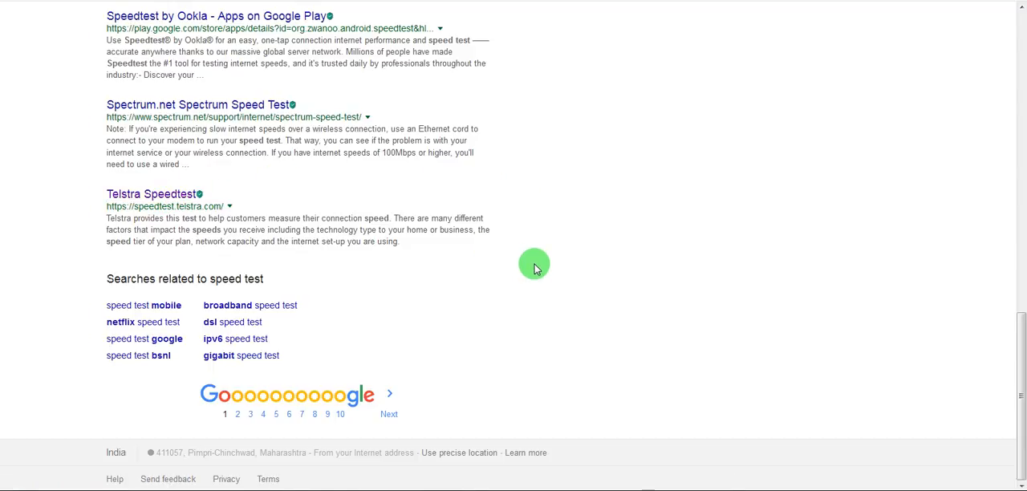
click(151, 194)
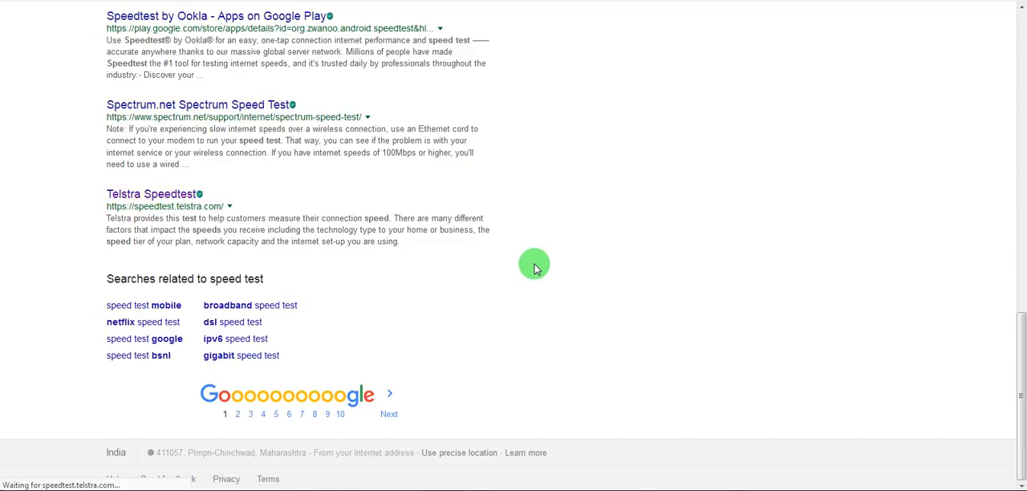
click(151, 193)
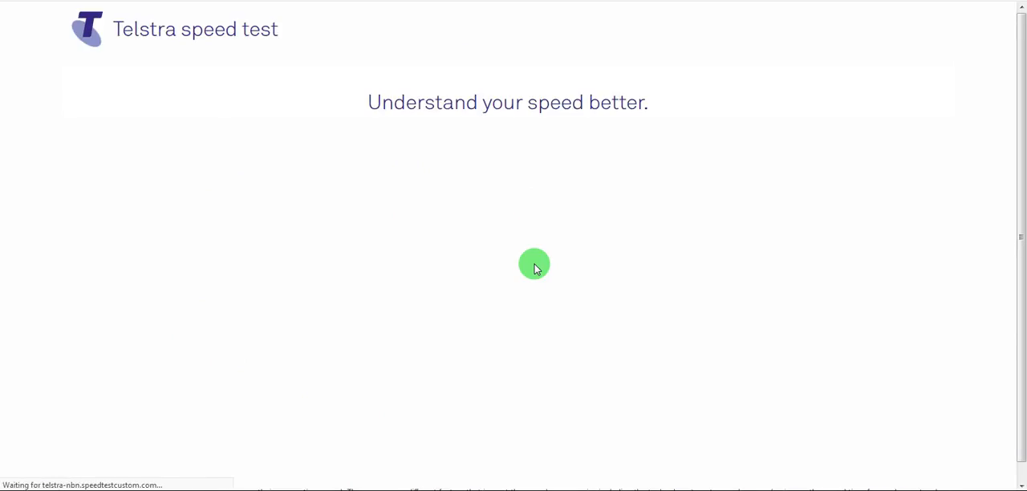
Browse the Telstra server list and close it, keeping the Sydney host.
click(508, 267)
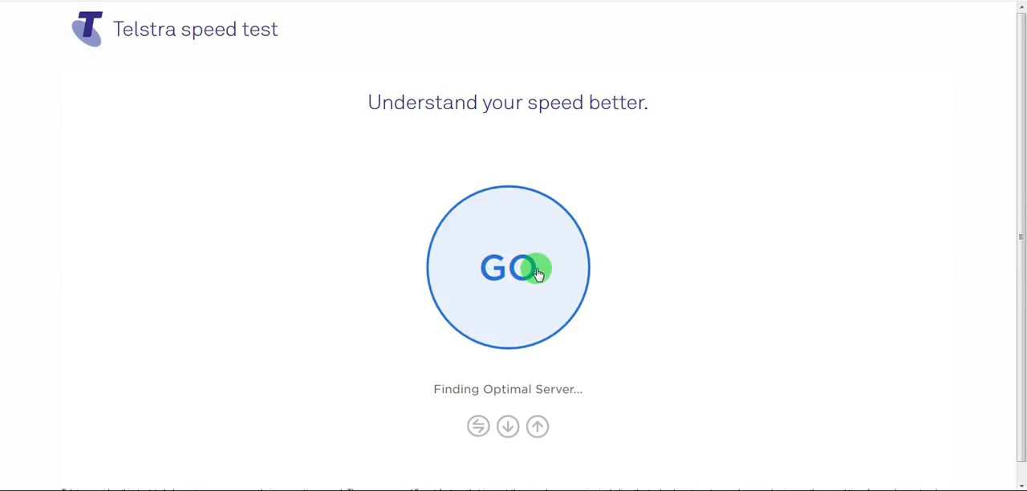
scroll(down, 3)
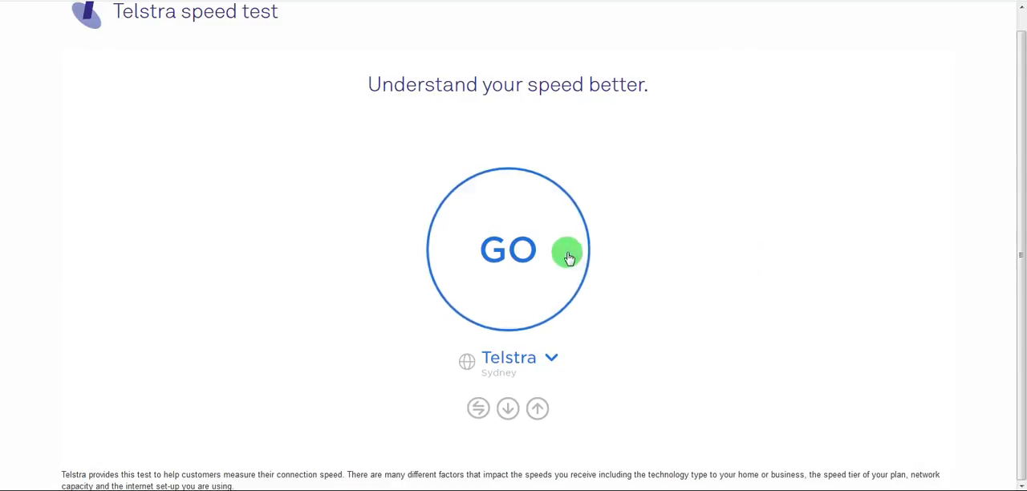
mouse_move(555, 360)
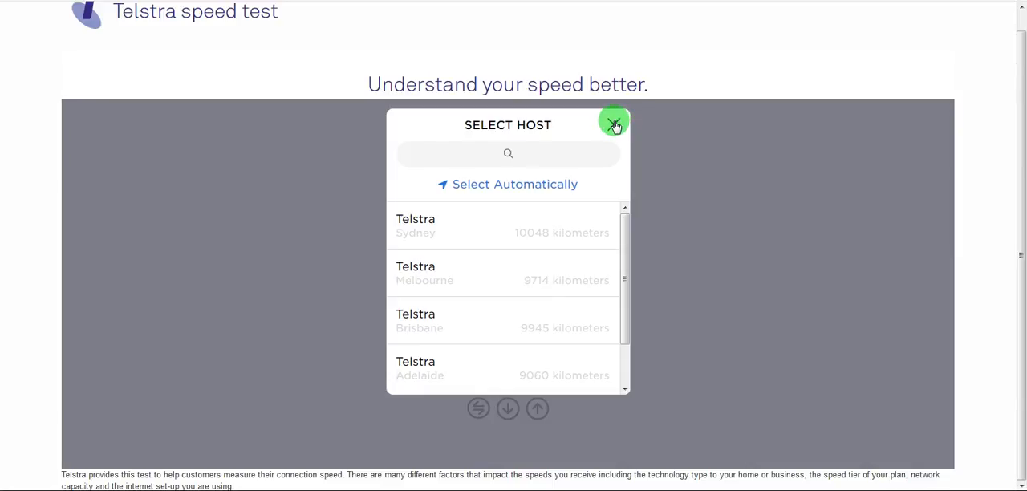
click(614, 122)
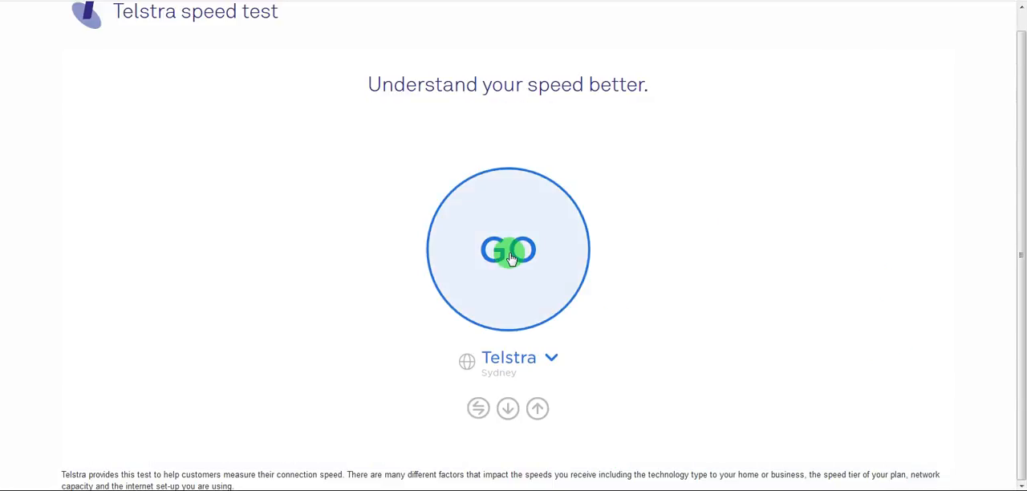
Run the Telstra test: 264 ms ping, 65.2 Mbps down, 2.5 Mbps up.
click(508, 250)
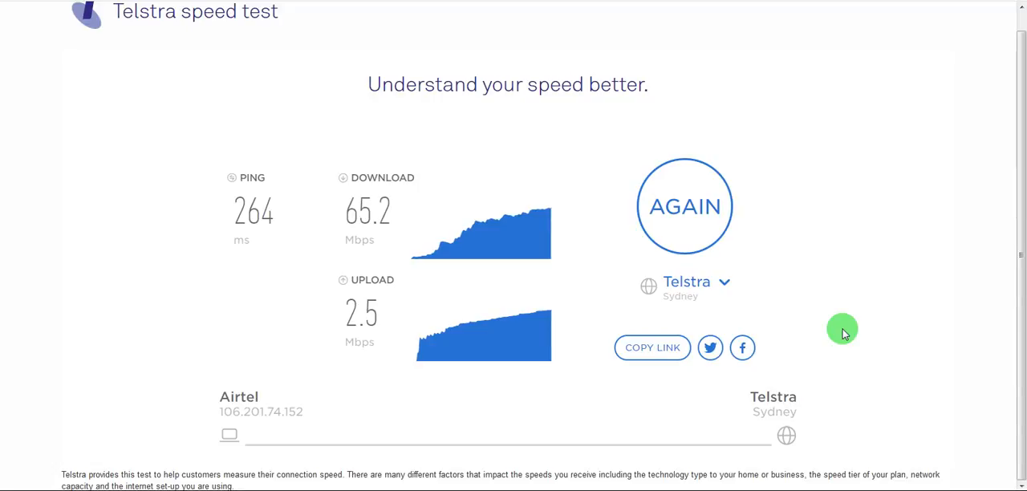
mouse_move(843, 329)
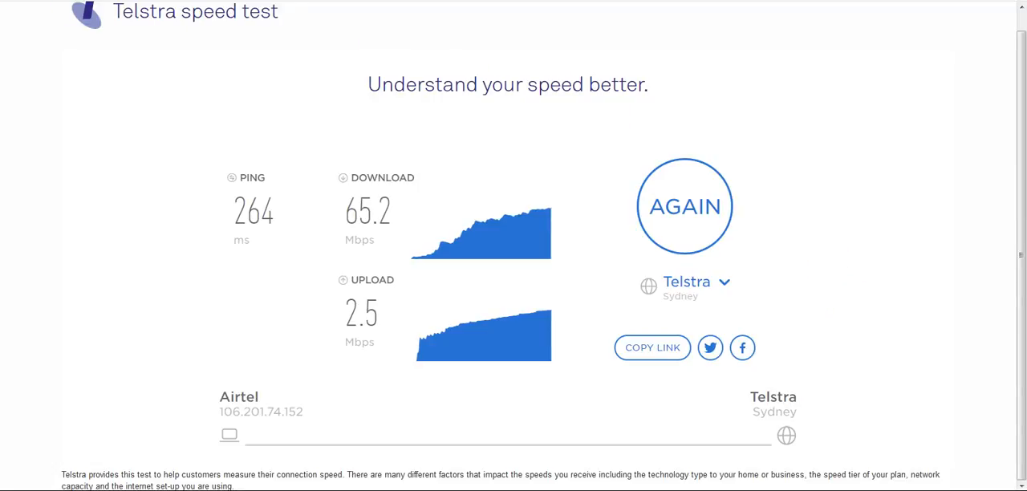